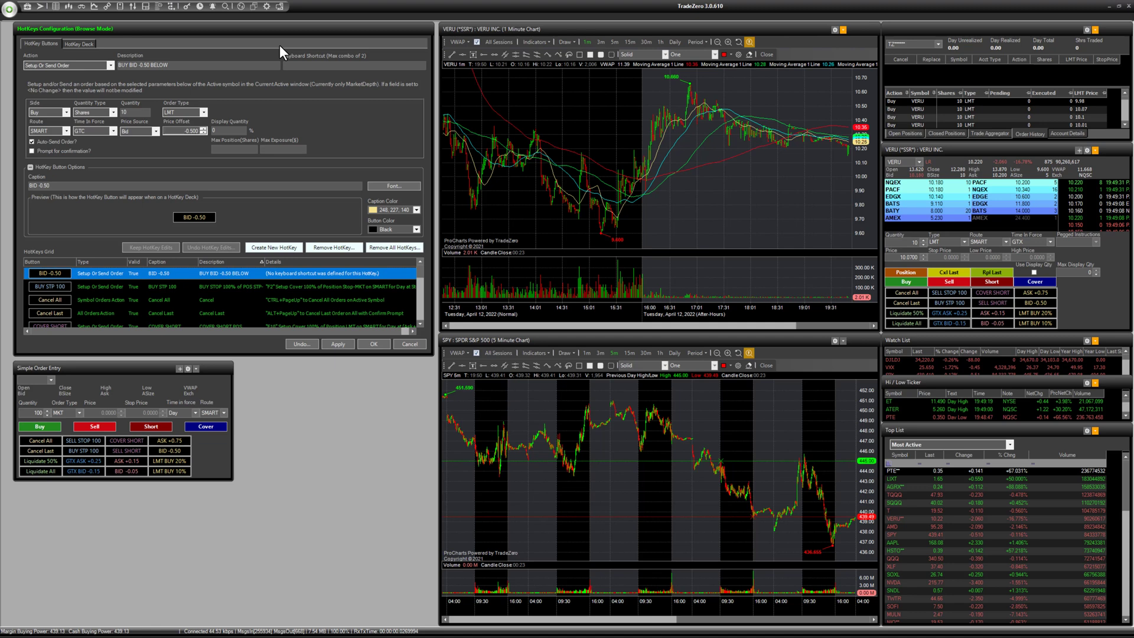
pyautogui.moveTo(316, 18)
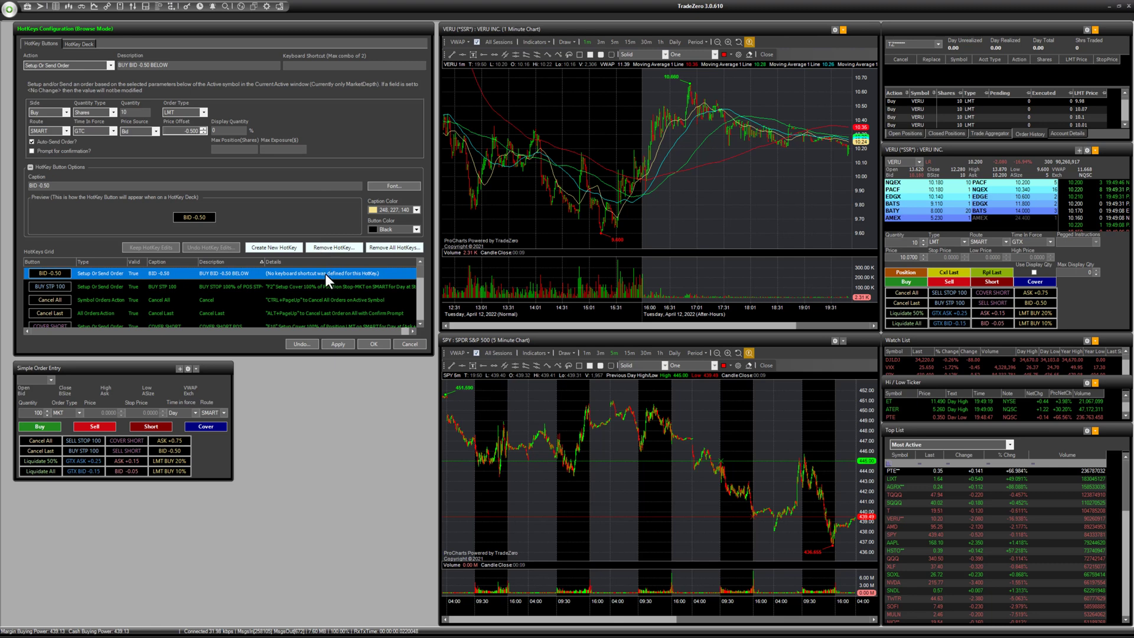
pyautogui.moveTo(705, 200)
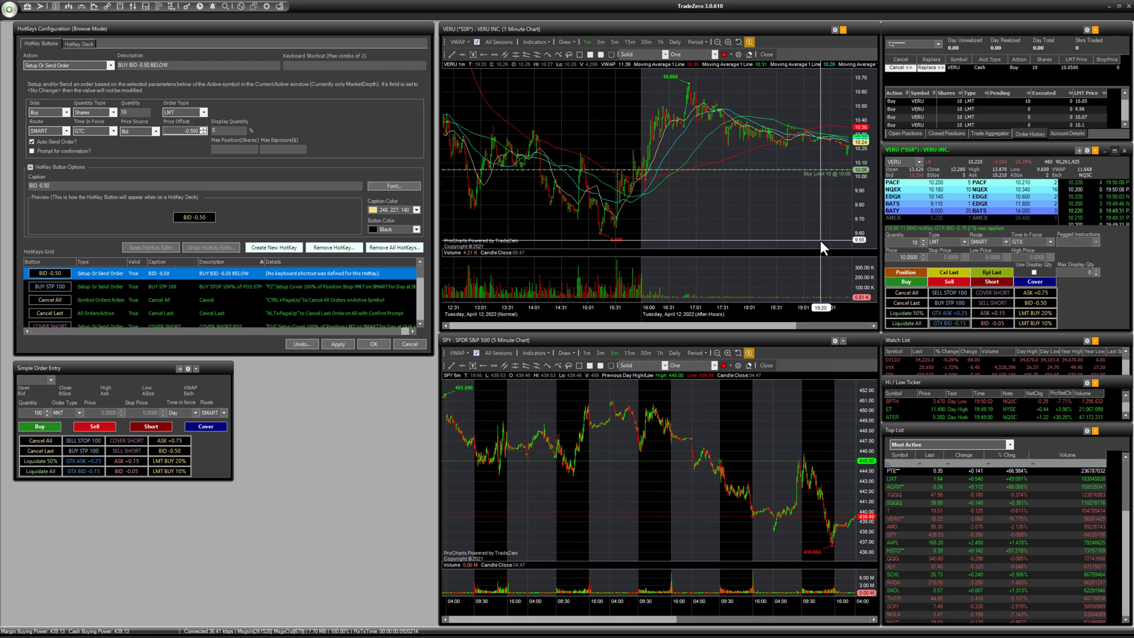
pyautogui.moveTo(717, 179)
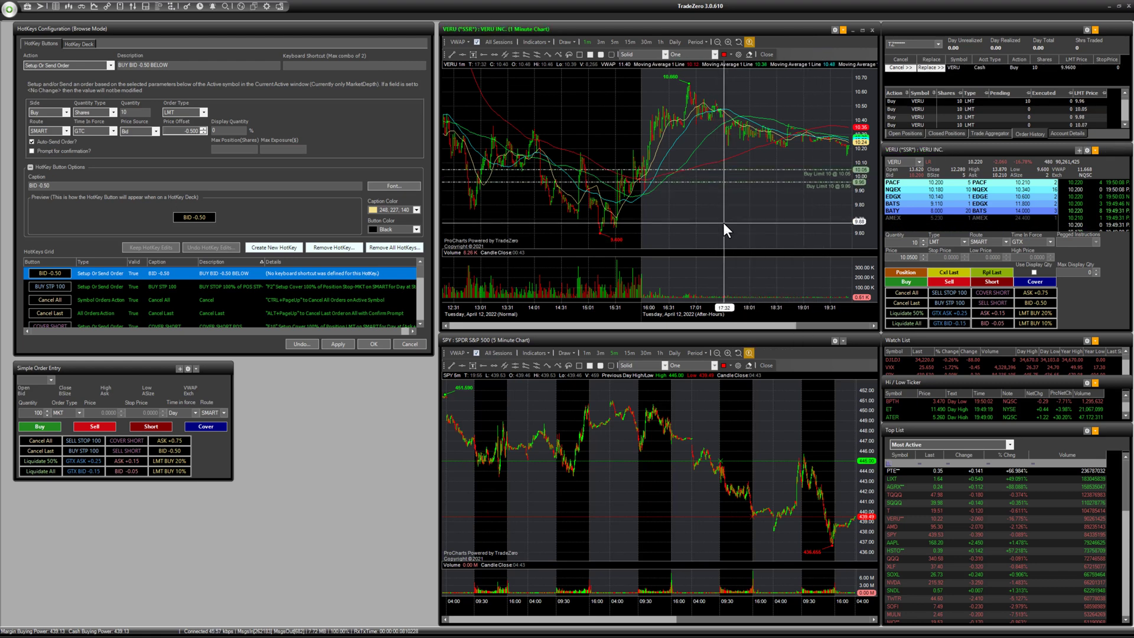
pyautogui.moveTo(723, 192)
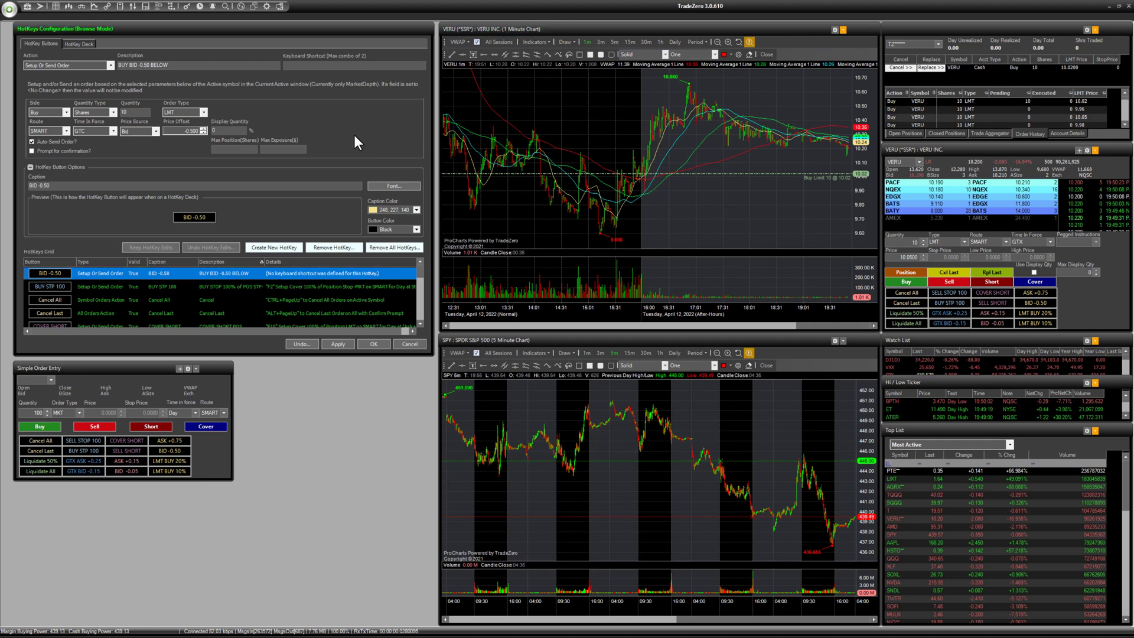
pyautogui.moveTo(346, 142)
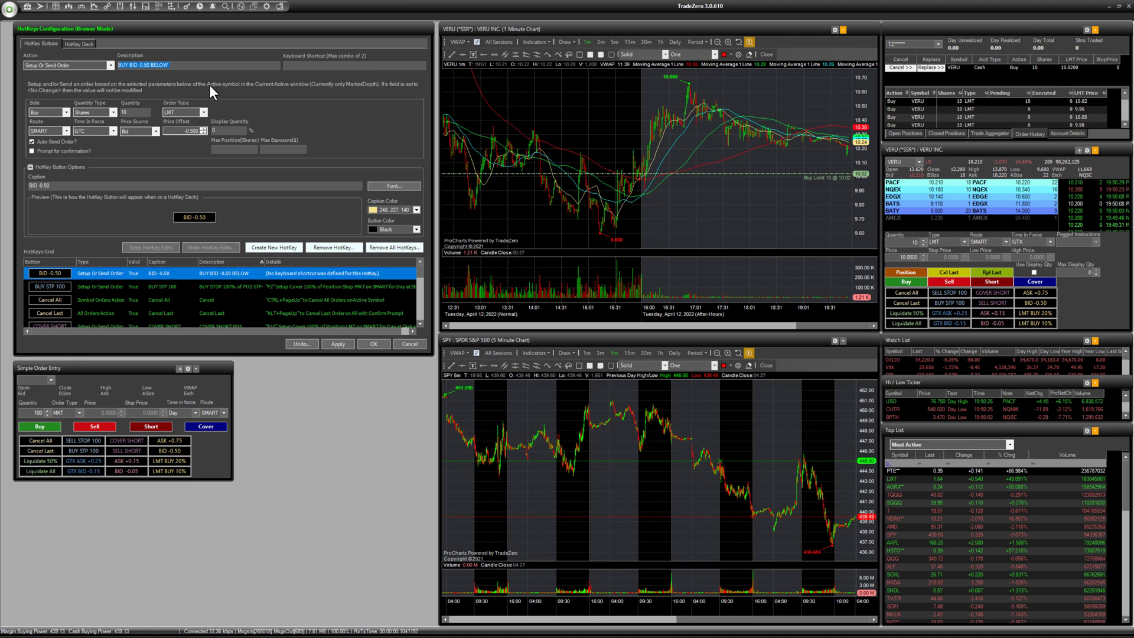
pyautogui.moveTo(316, 121)
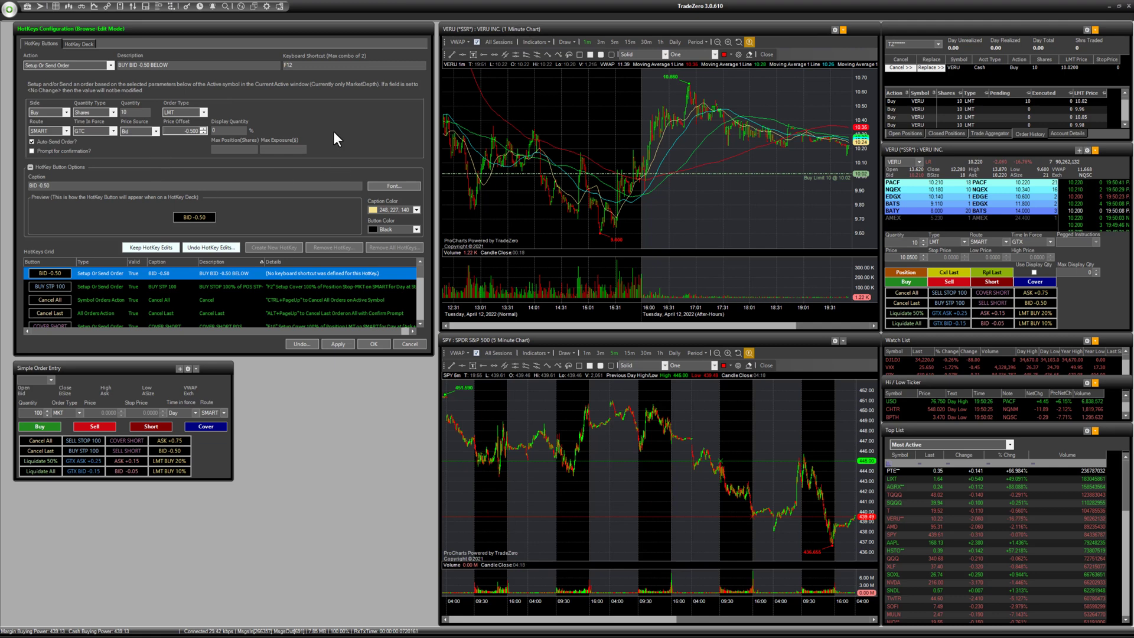
pyautogui.moveTo(343, 166)
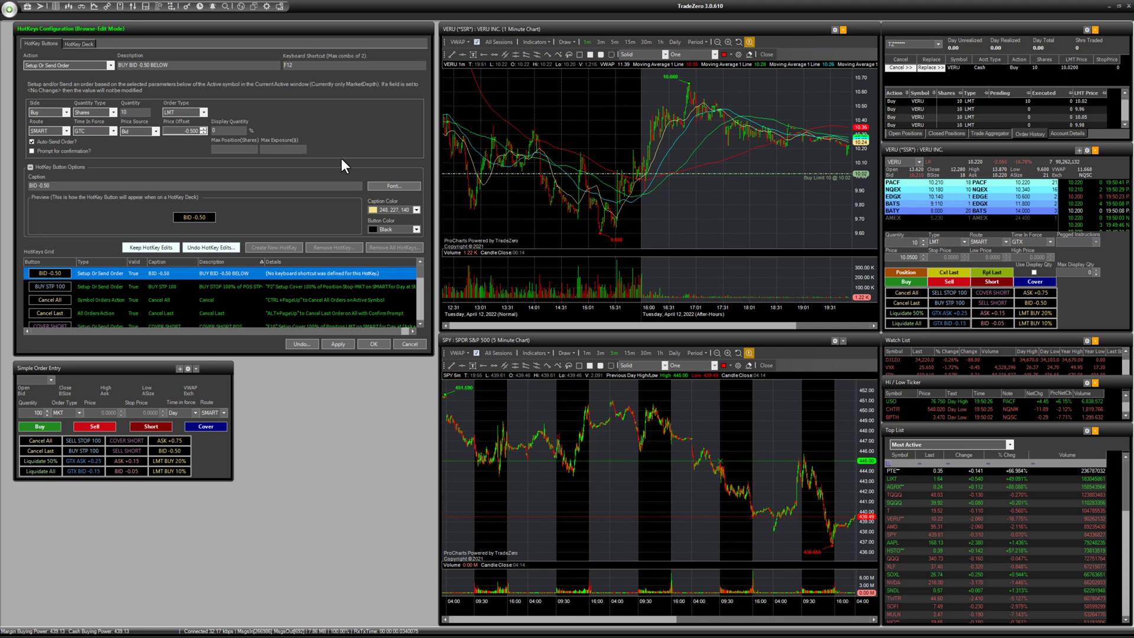
pyautogui.moveTo(354, 149)
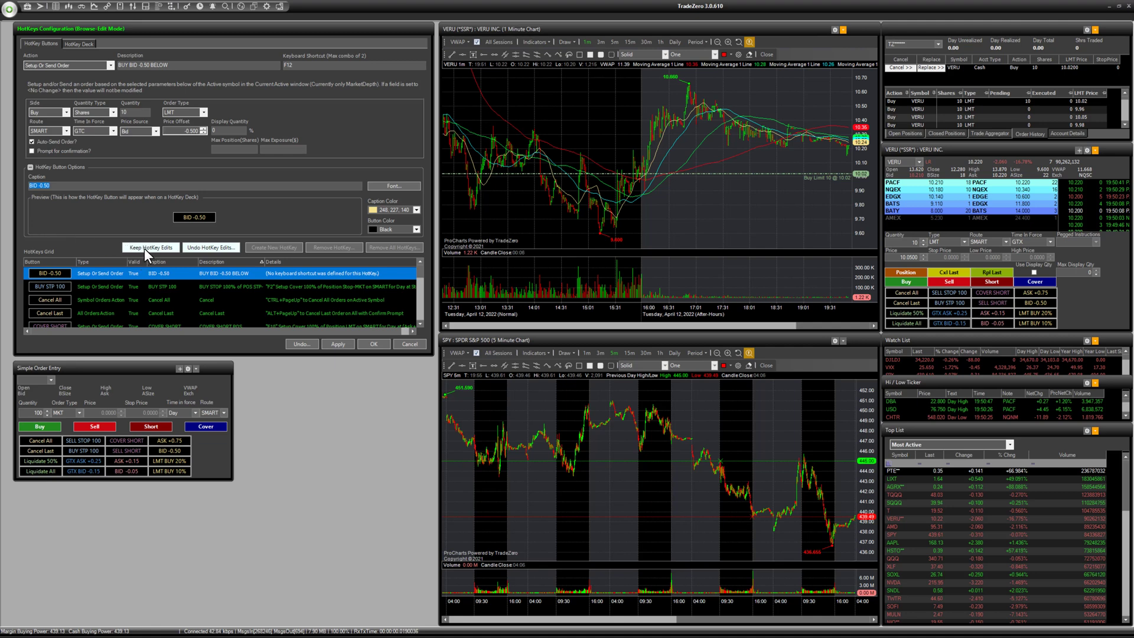
pyautogui.moveTo(340, 354)
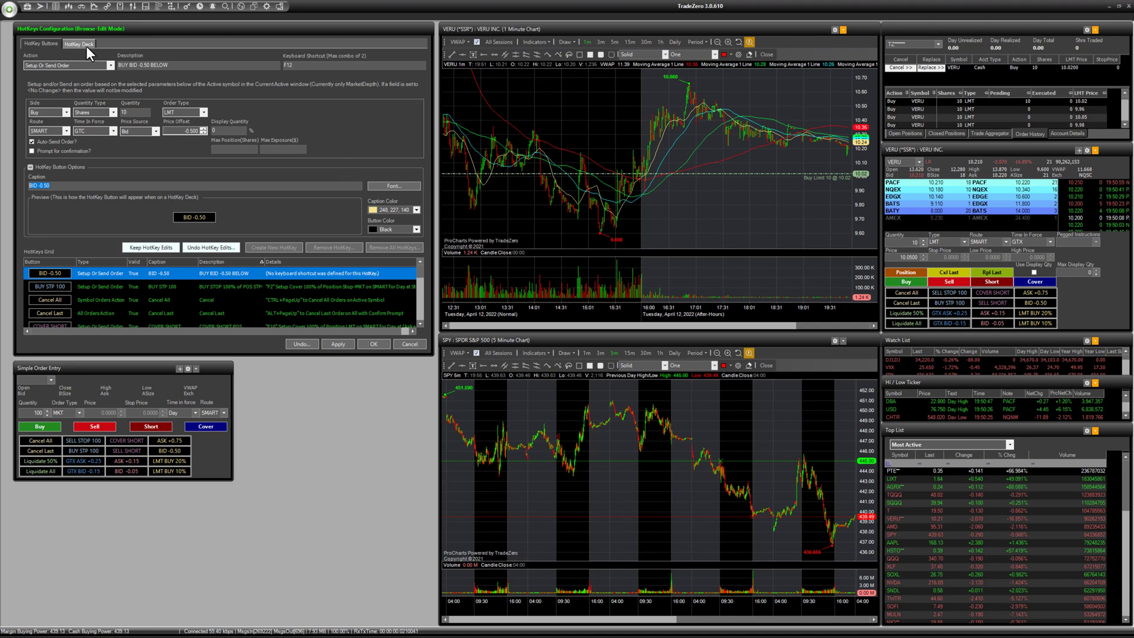
# Switch to the HotKey Deck page to view the button catalog and deck preview.
pyautogui.click(75, 44)
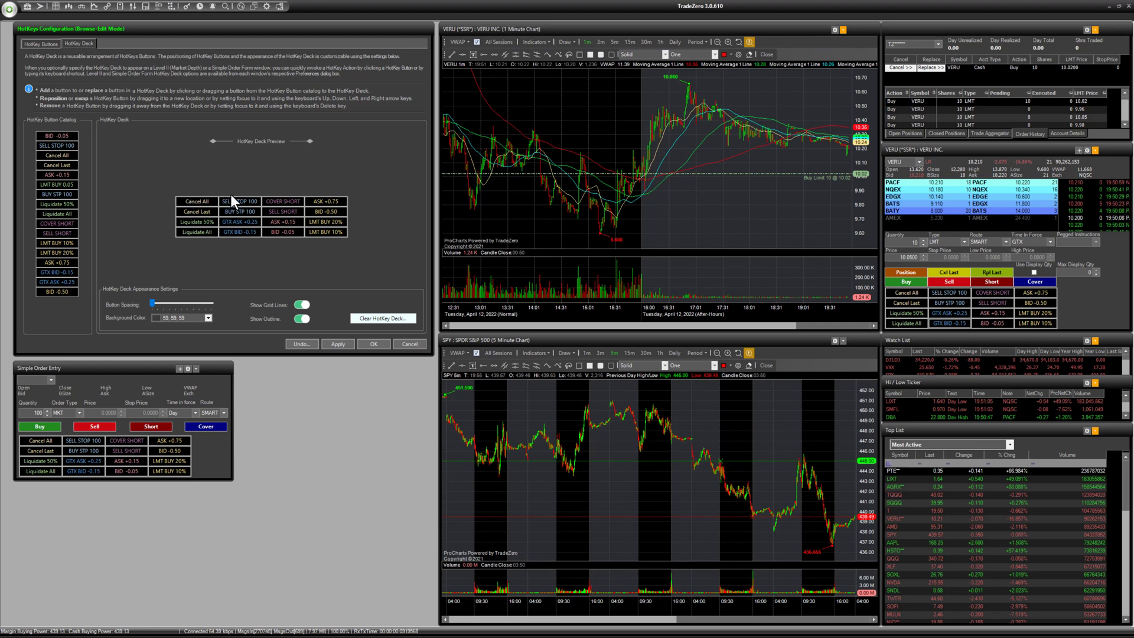
pyautogui.moveTo(197, 166)
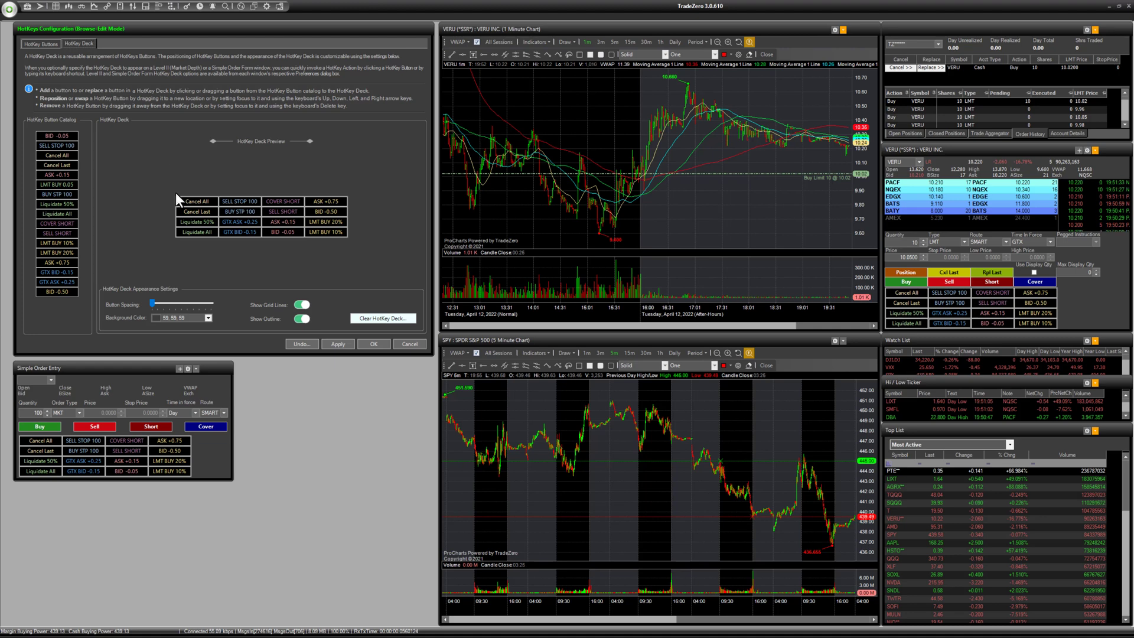
# Save the hotkeys via the application menu's Save HotKeys…, then reload them with Load HotKeys….
pyautogui.click(12, 11)
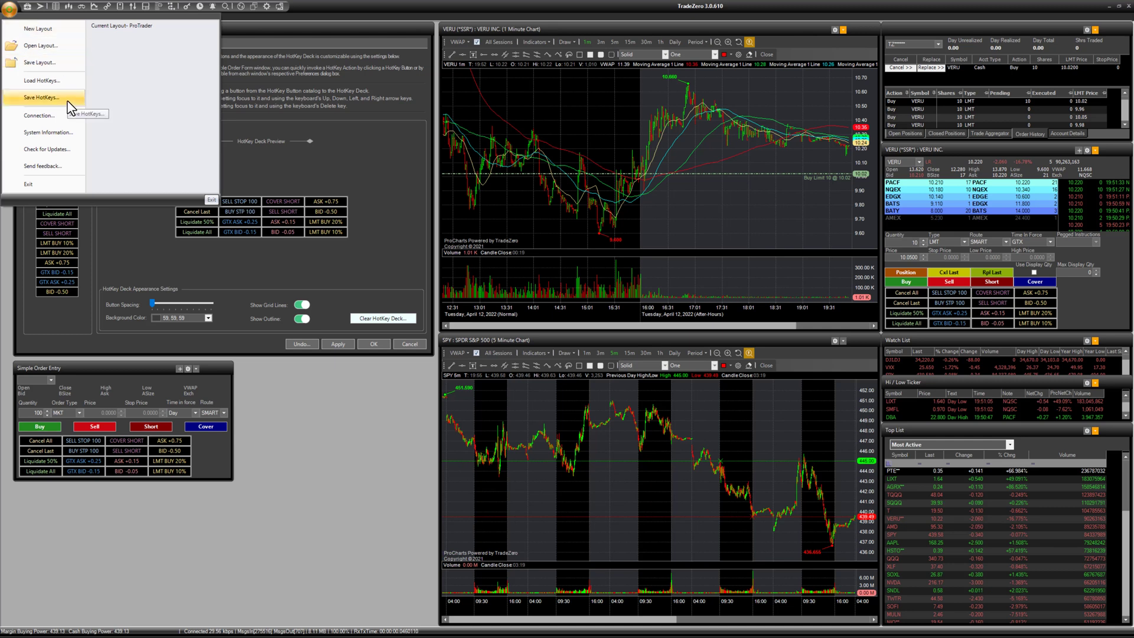
pyautogui.click(47, 97)
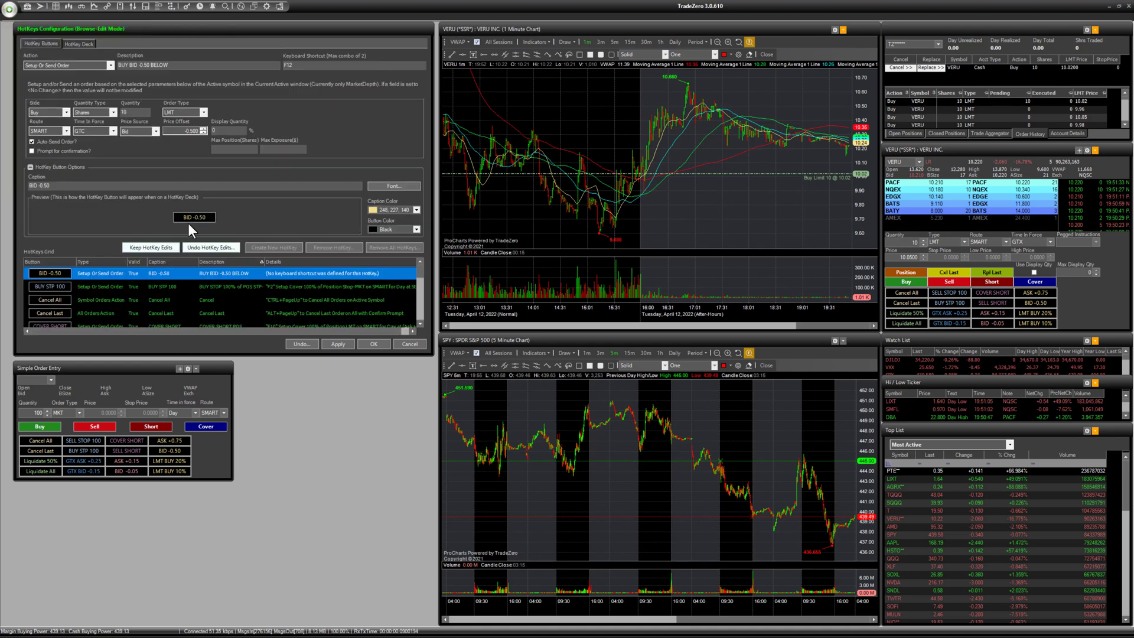
pyautogui.moveTo(112, 231)
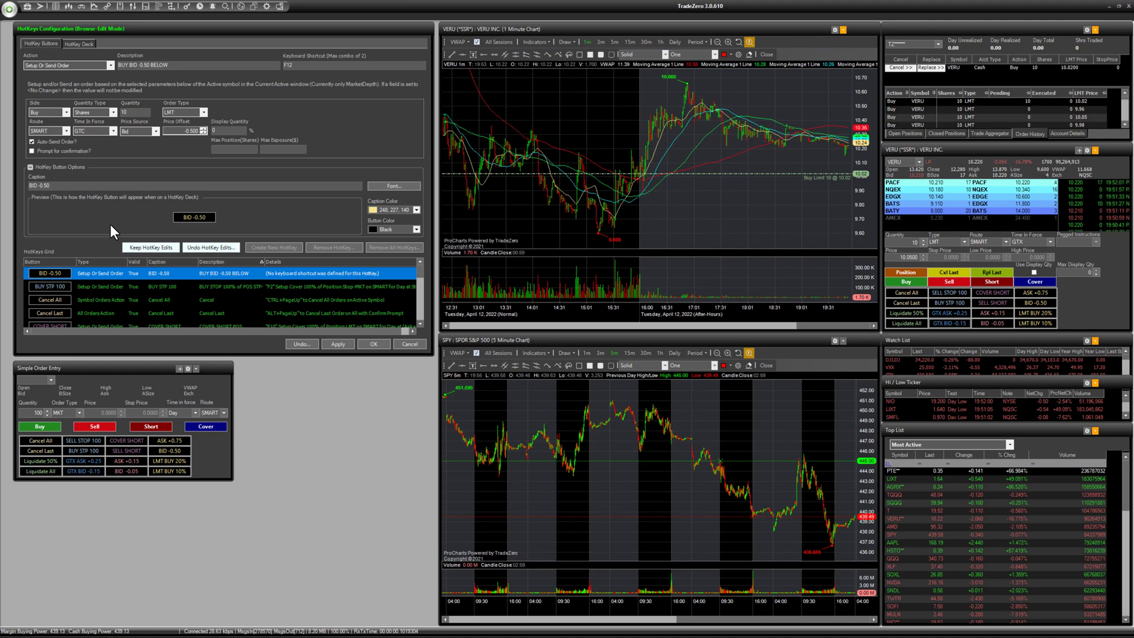
pyautogui.click(8, 10)
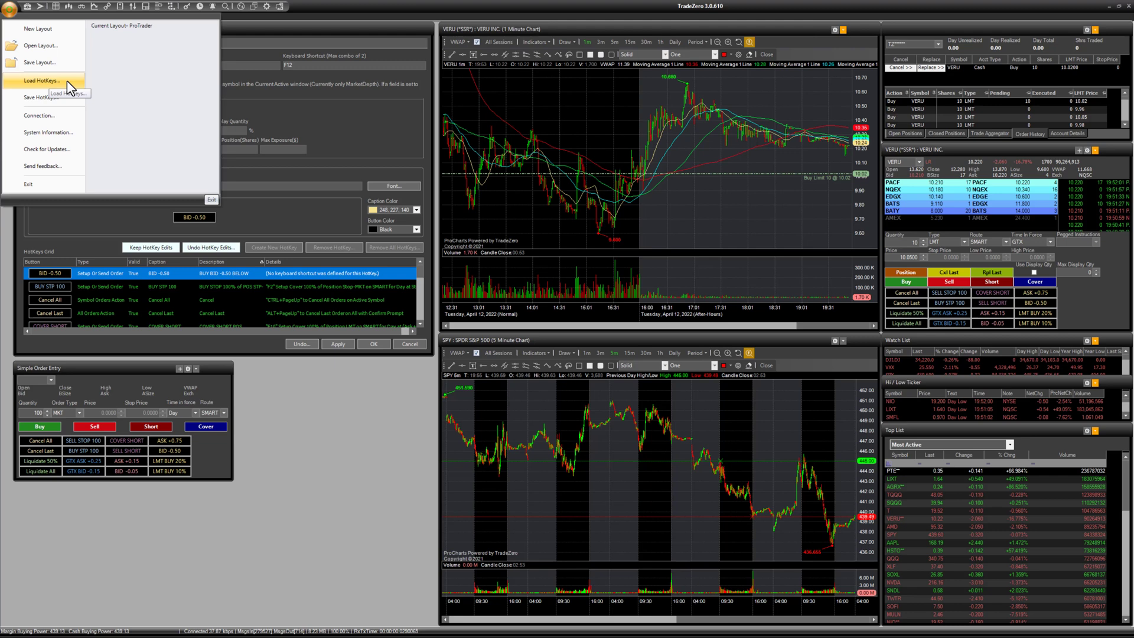
pyautogui.click(47, 77)
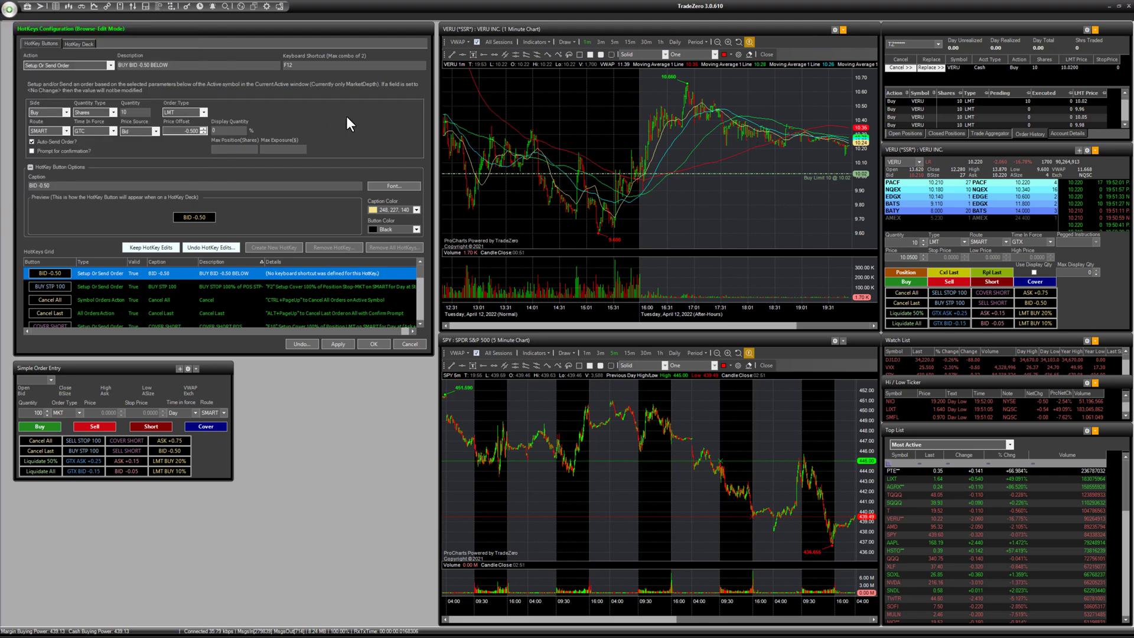